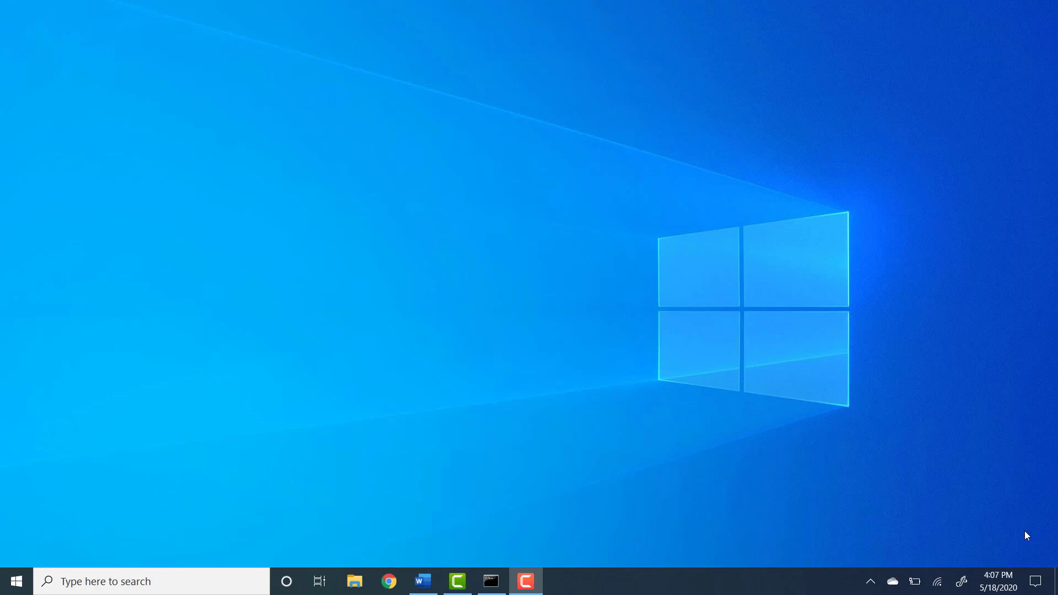
mouse_move(689, 465)
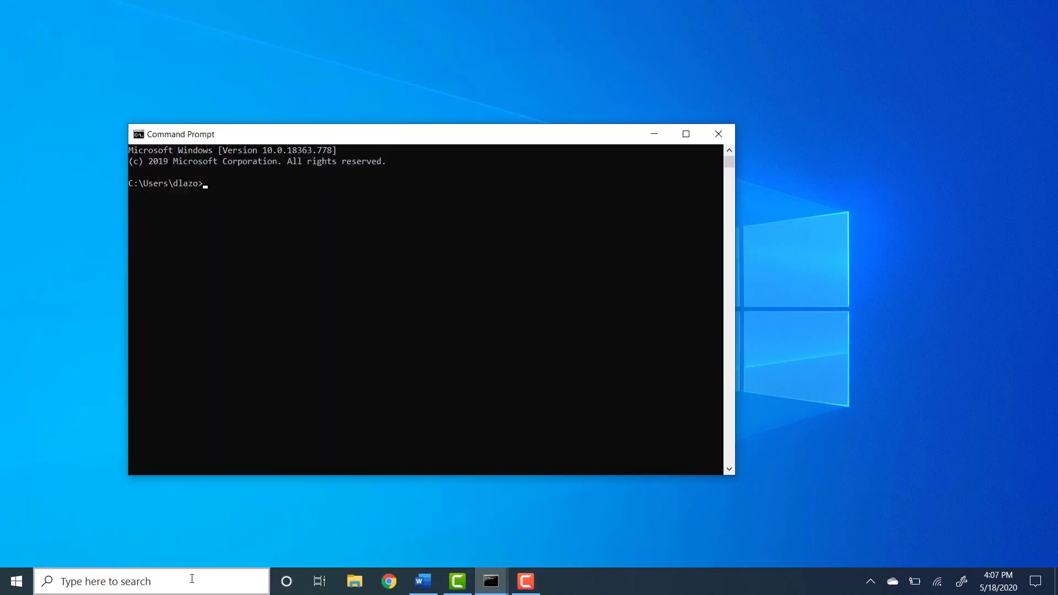
Step: Run ipconfig to list the adapters and show Default Gateway 192.168.1.1
text(ip)
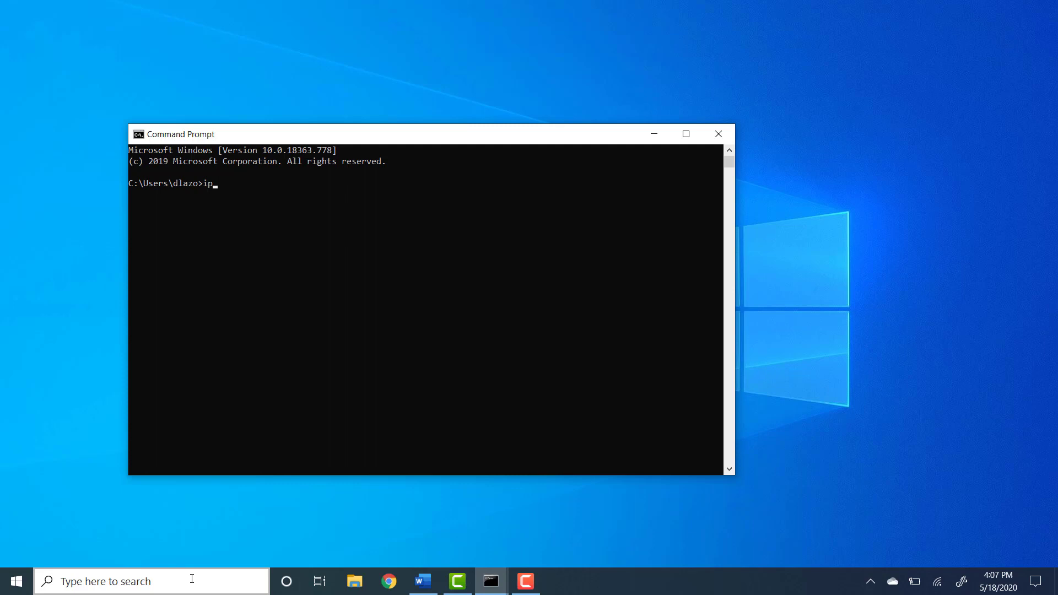
key(Return)
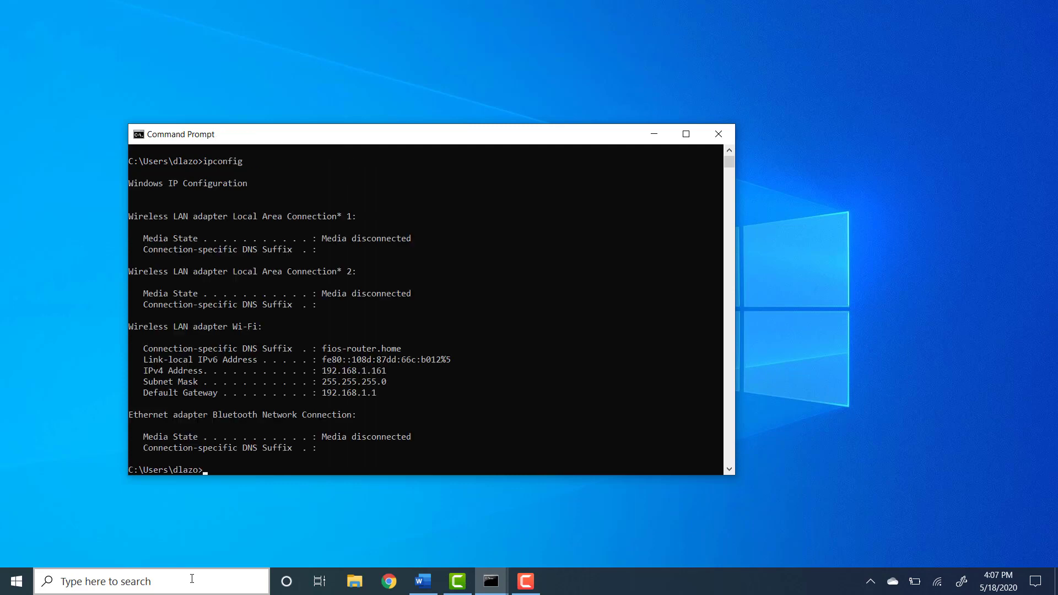
mouse_move(391, 404)
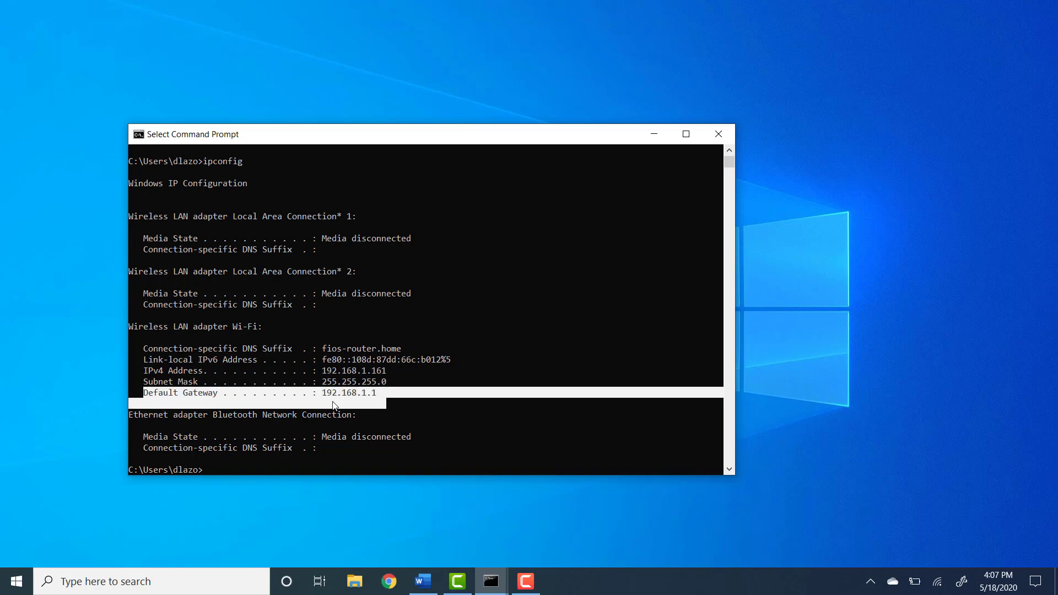
mouse_move(354, 394)
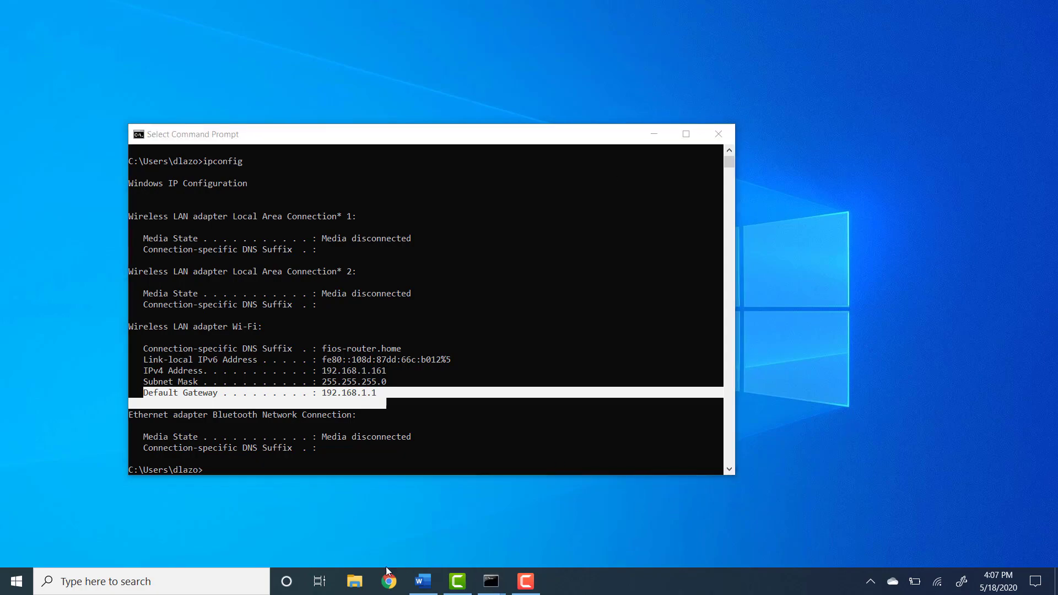
Step: Load the router address 192.168.1.1 in Chrome
click(387, 581)
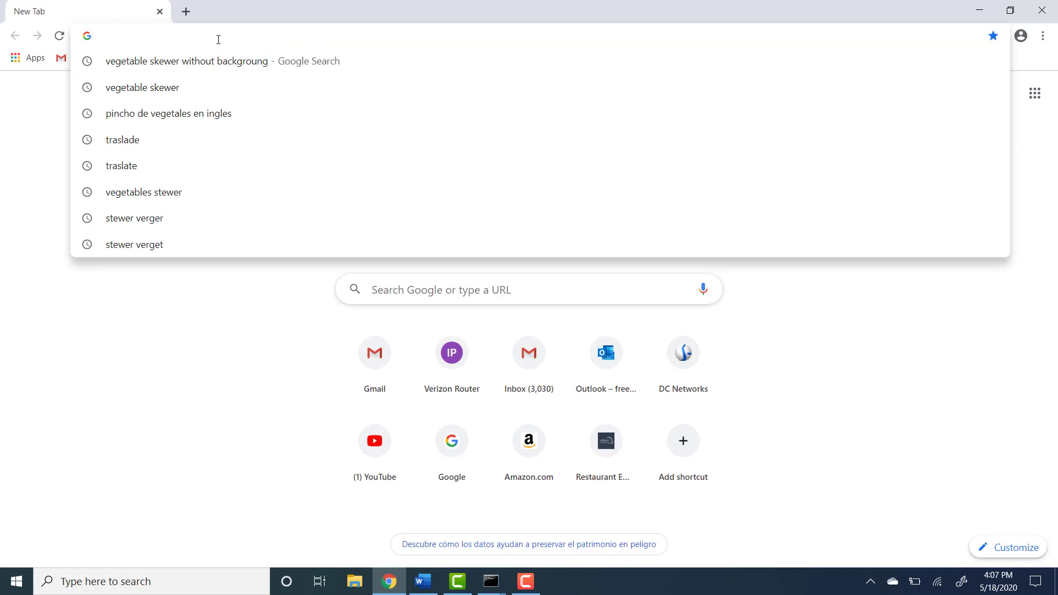
text(192,1)
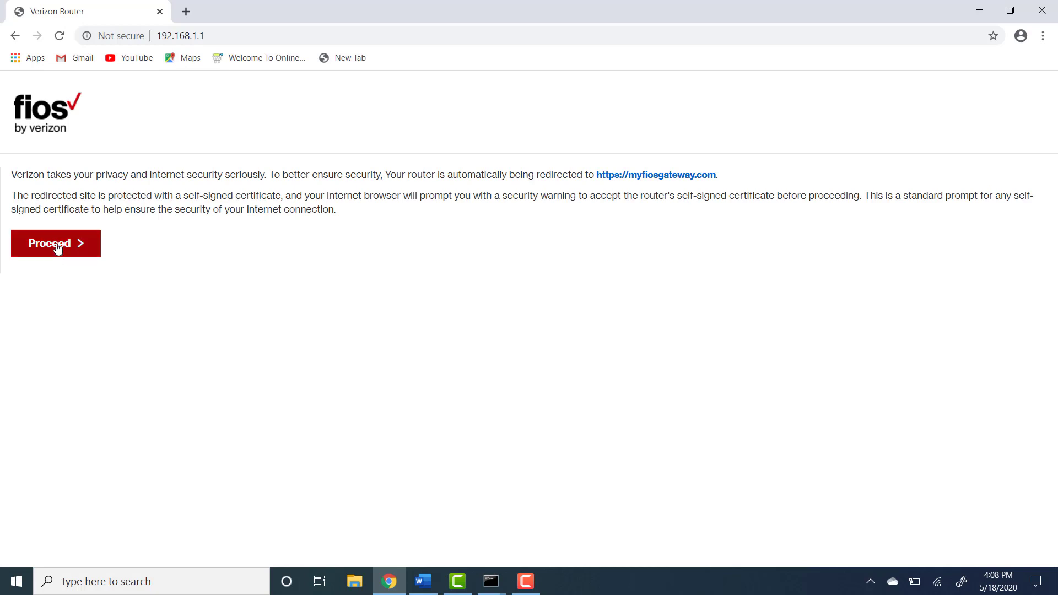
Step: Proceed past the secure-gateway redirect and sign in with the admin password
click(55, 243)
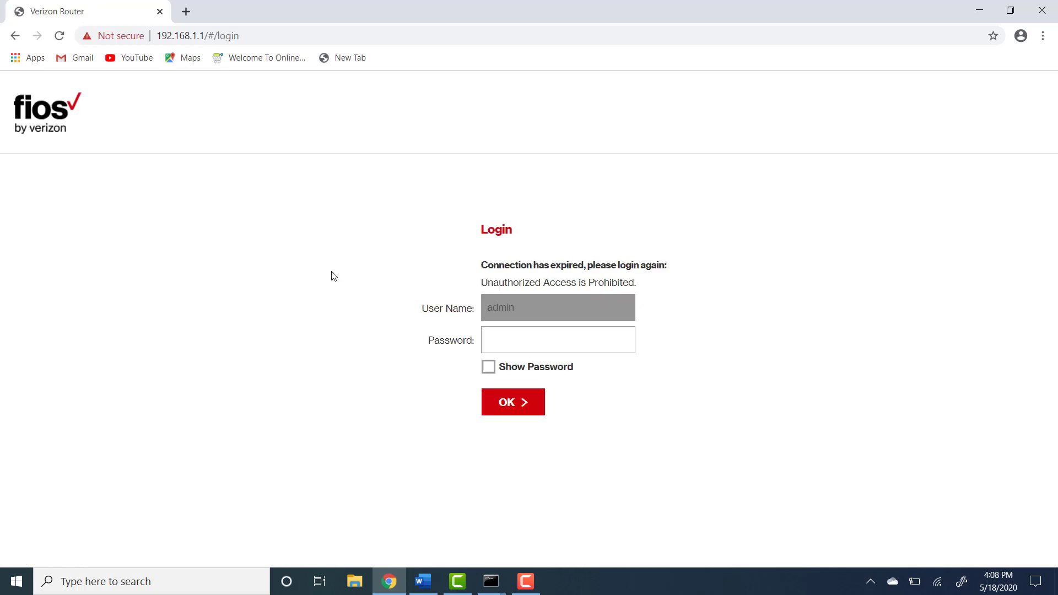
mouse_move(516, 222)
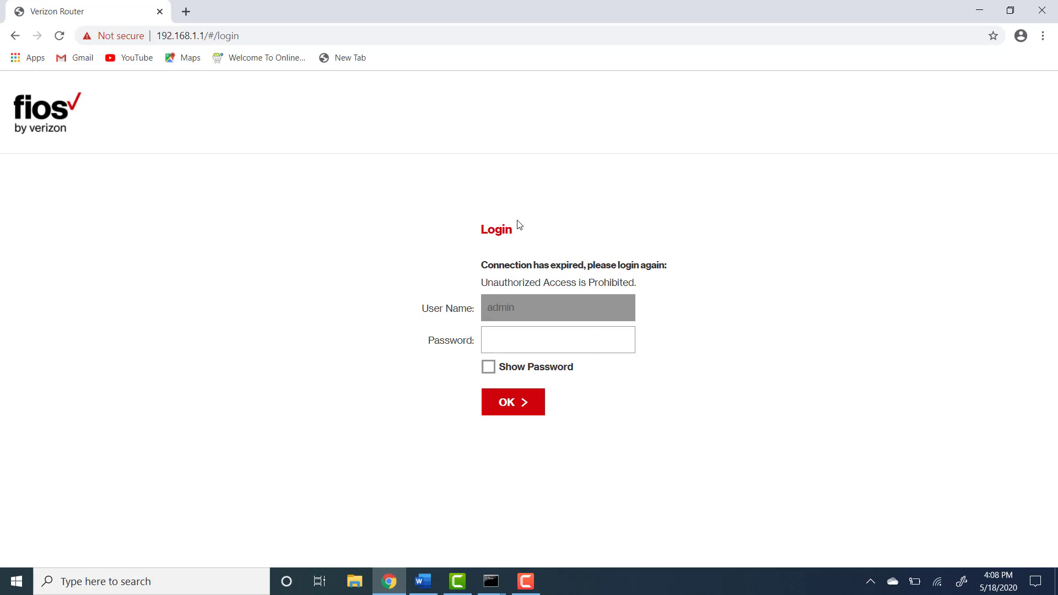
mouse_move(526, 297)
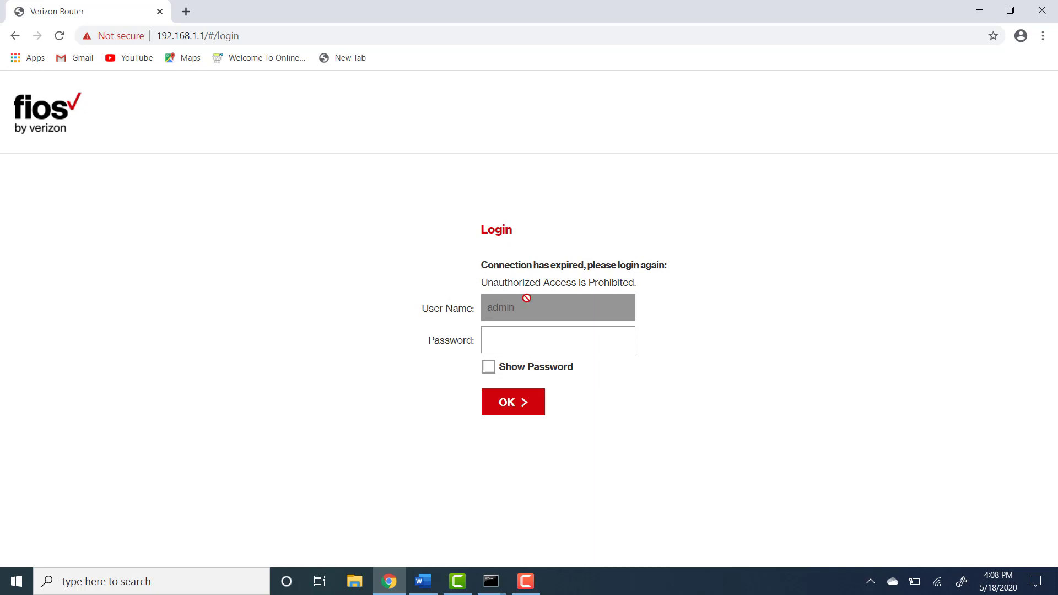
mouse_move(443, 341)
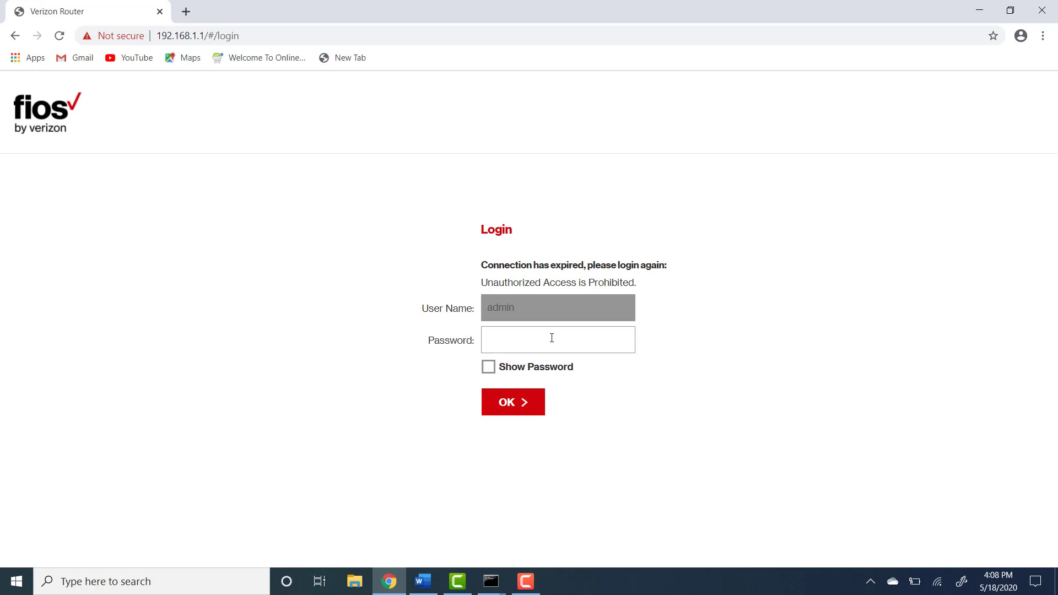
click(557, 340)
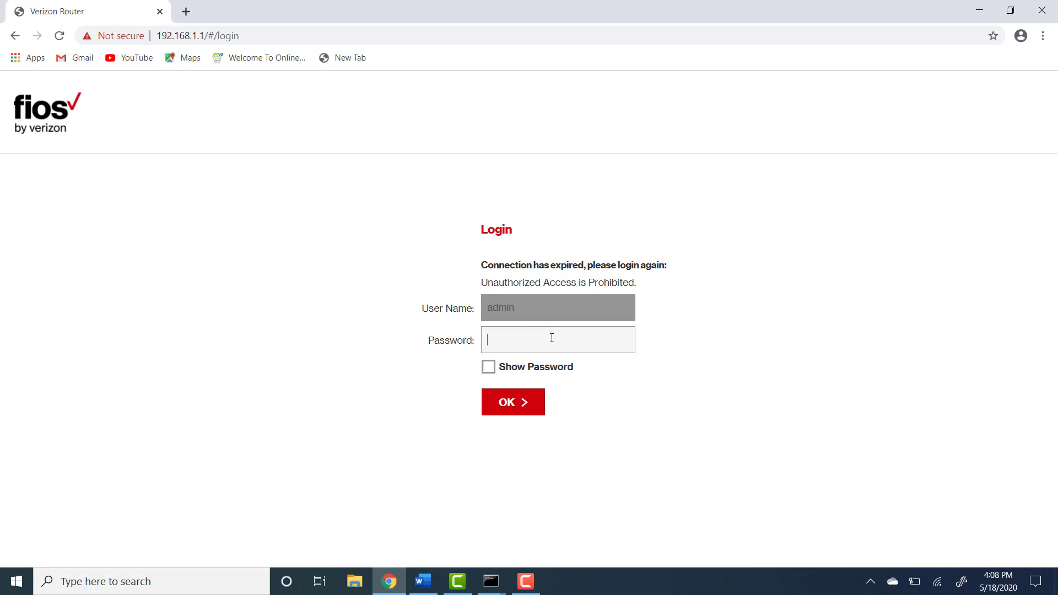
click(511, 401)
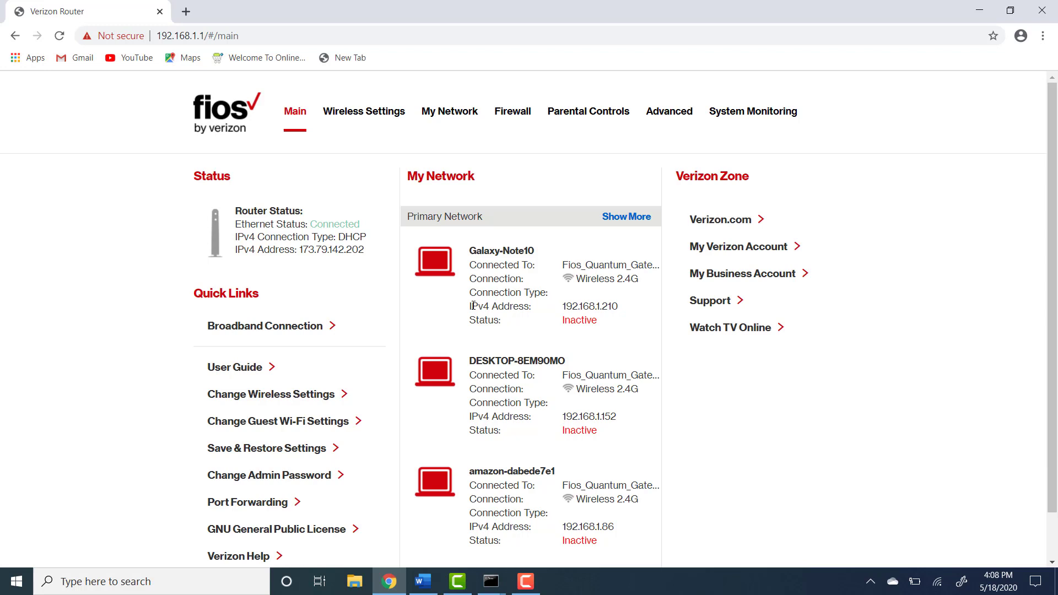
mouse_move(360, 251)
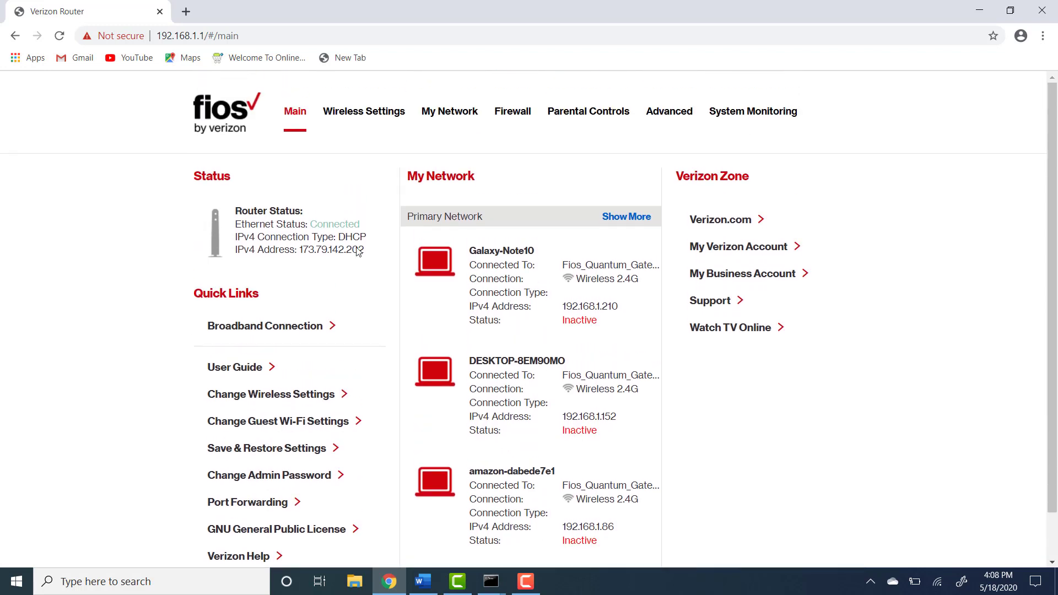
mouse_move(512, 110)
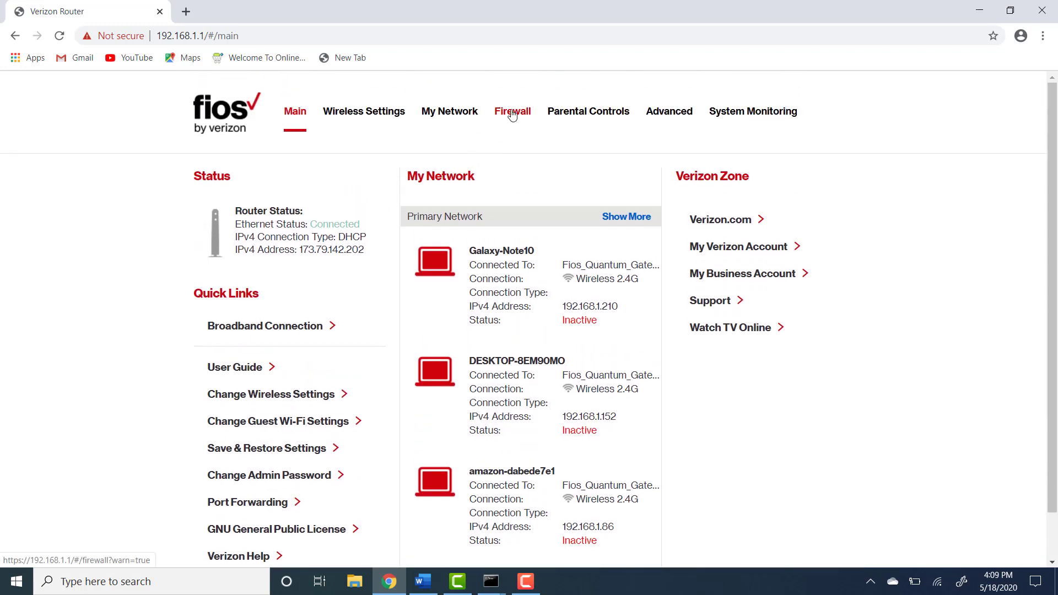
Step: Enter the Firewall section, accepting the warning, to reach its General page
click(512, 110)
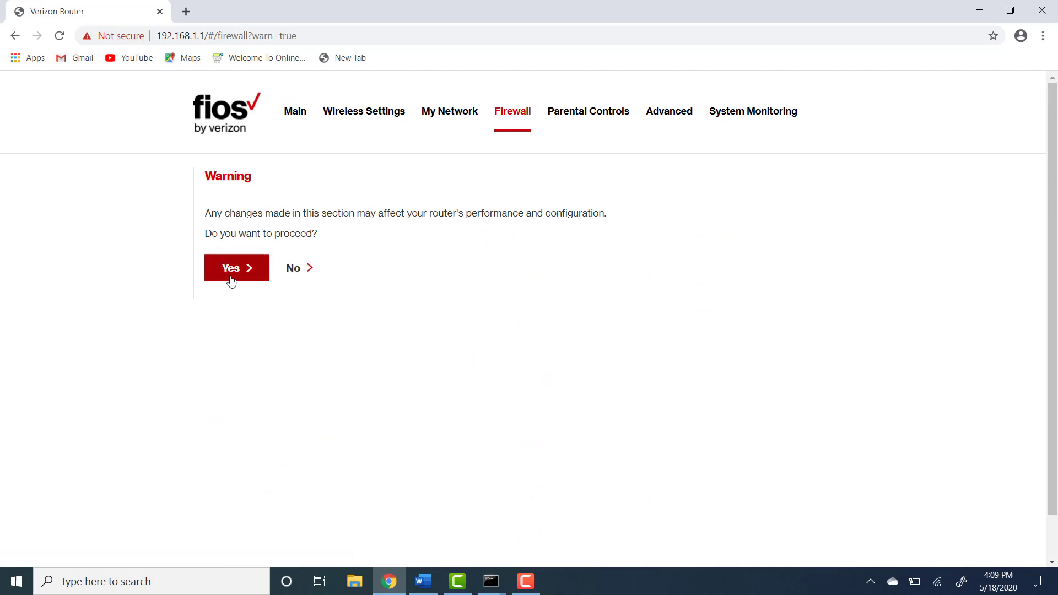
click(231, 267)
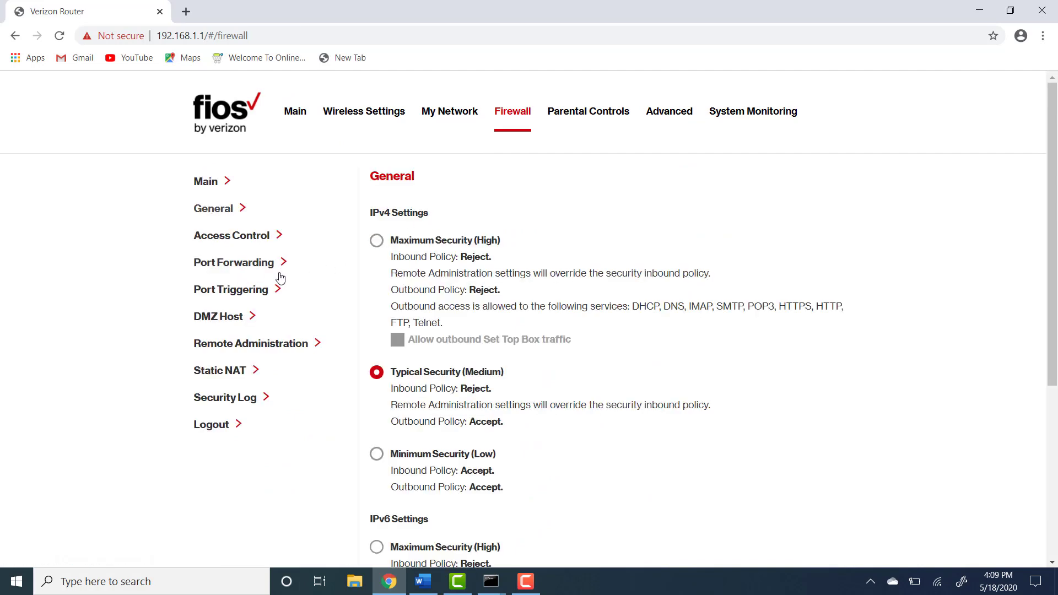
Step: Forward custom port 3389, protocol Both, to 192.168.1.216 DESKTOP-N9NAV2E
click(235, 262)
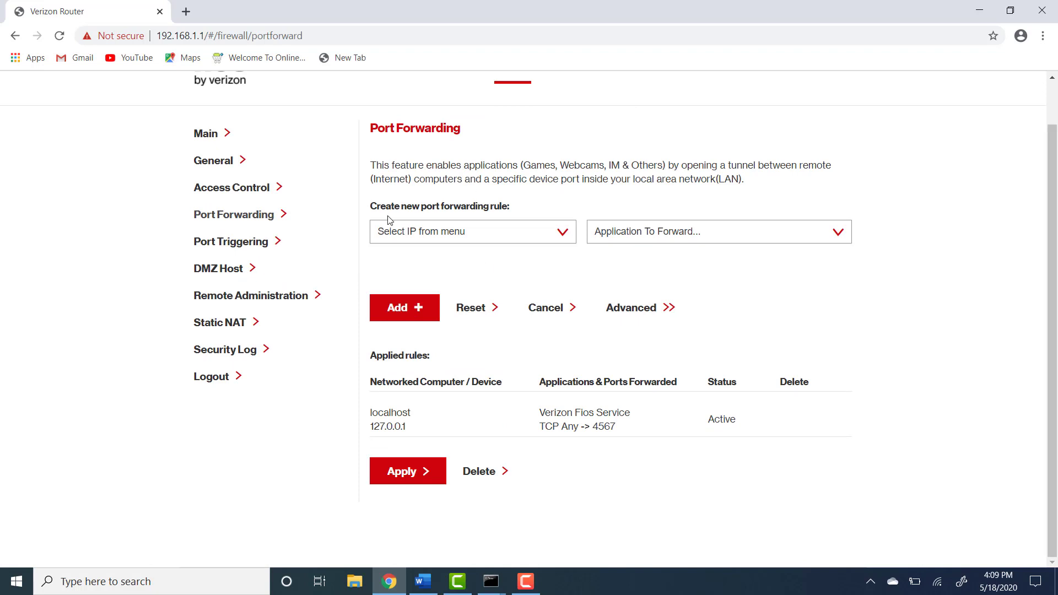
mouse_move(439, 218)
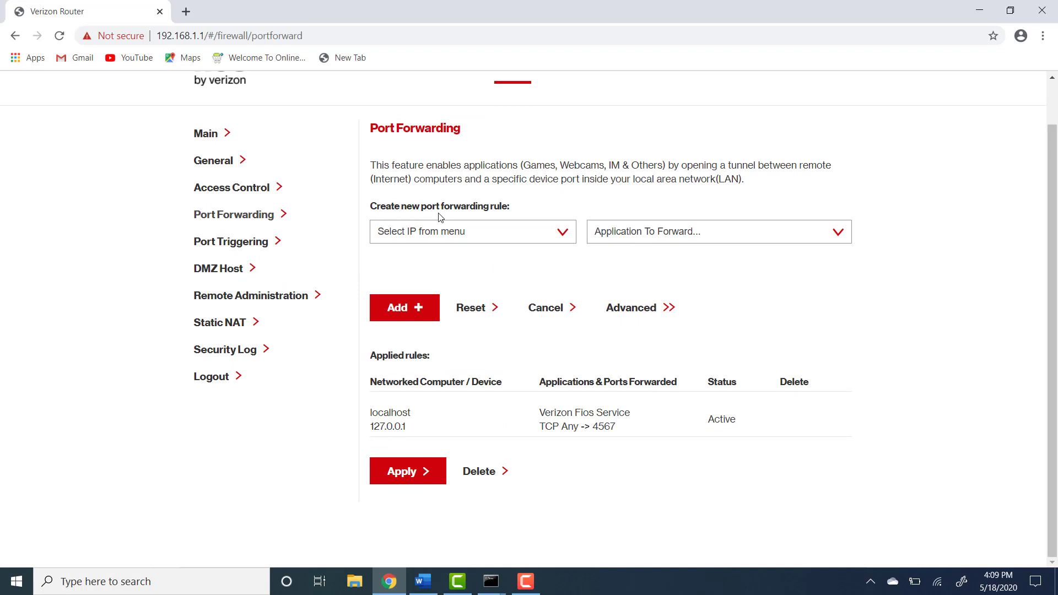
mouse_move(512, 241)
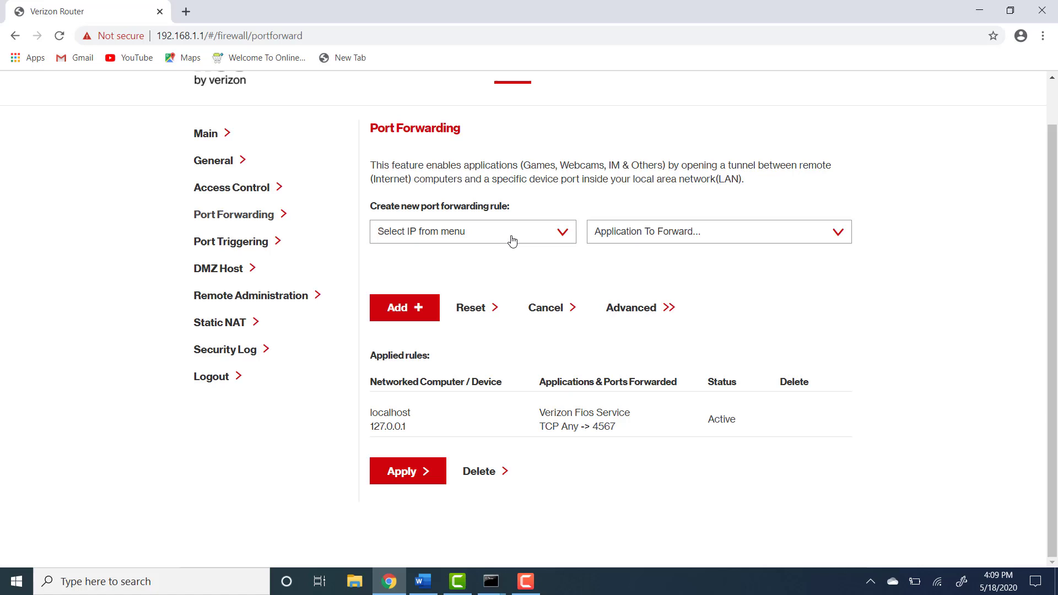
click(472, 231)
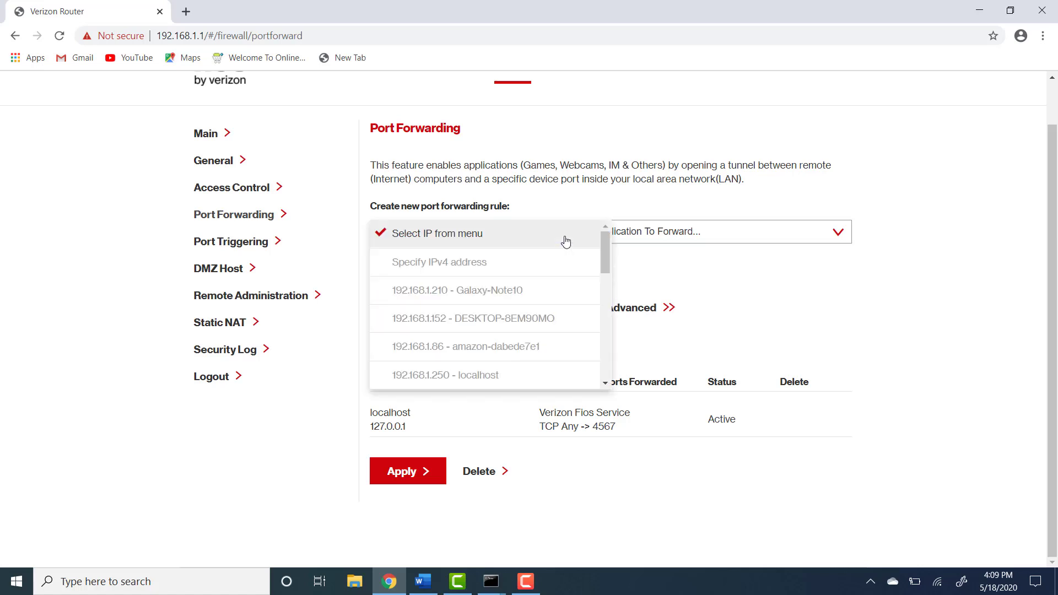
mouse_move(502, 354)
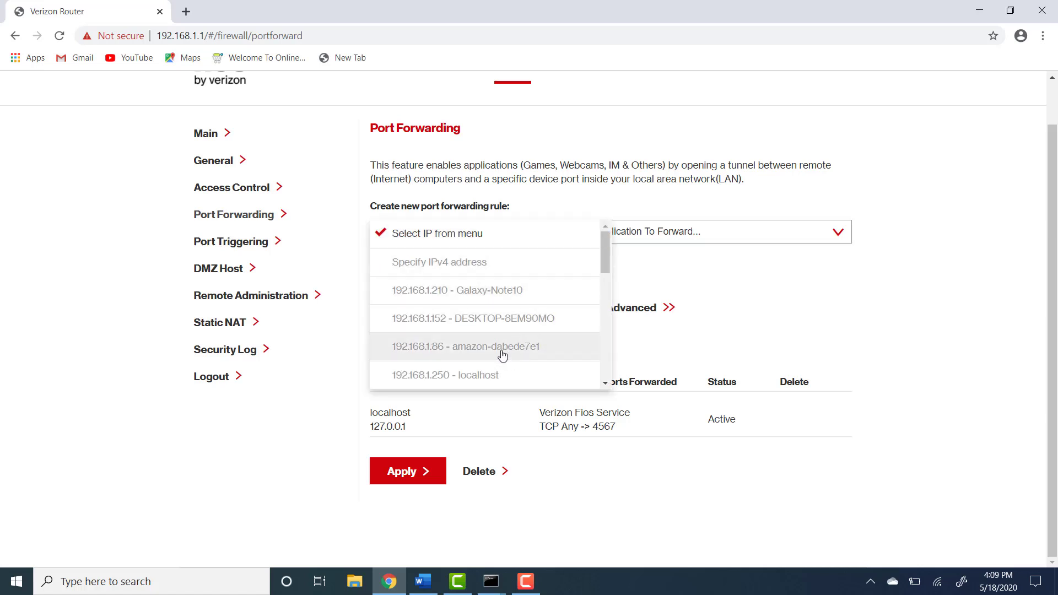
mouse_move(502, 323)
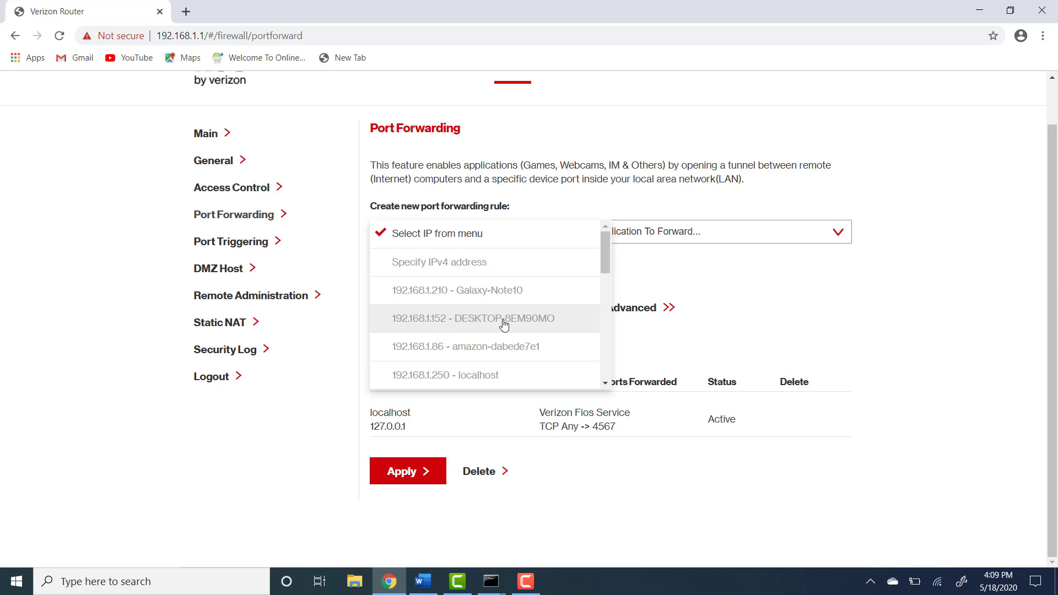
scroll(down, 3)
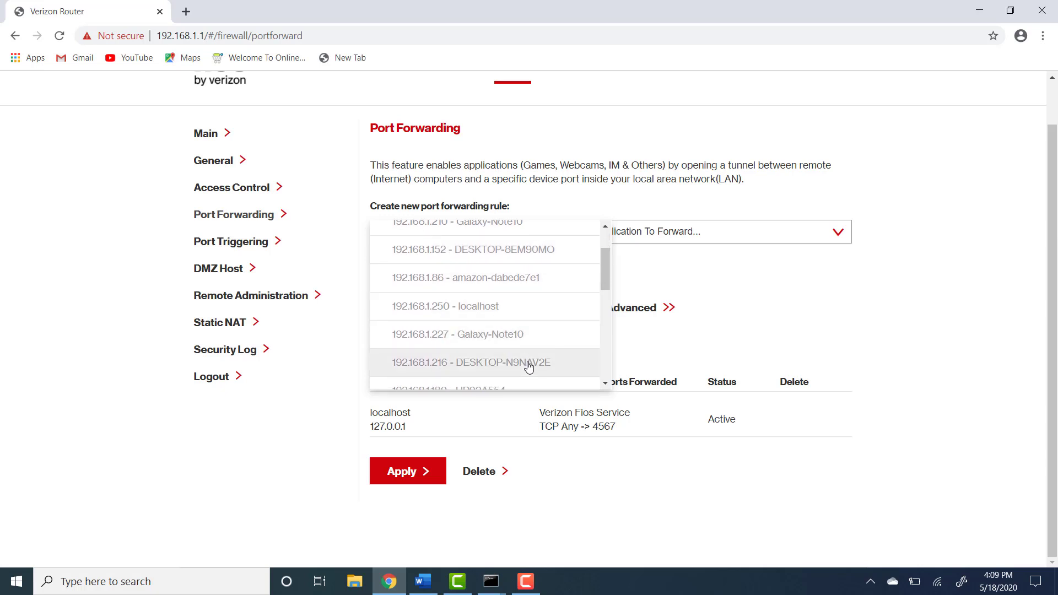
mouse_move(405, 368)
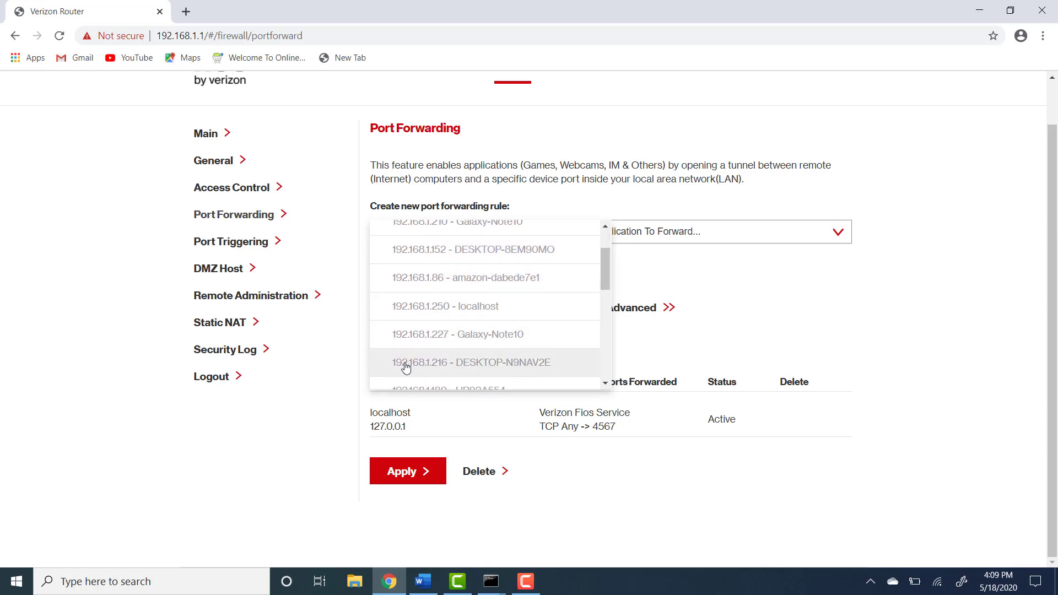
click(471, 362)
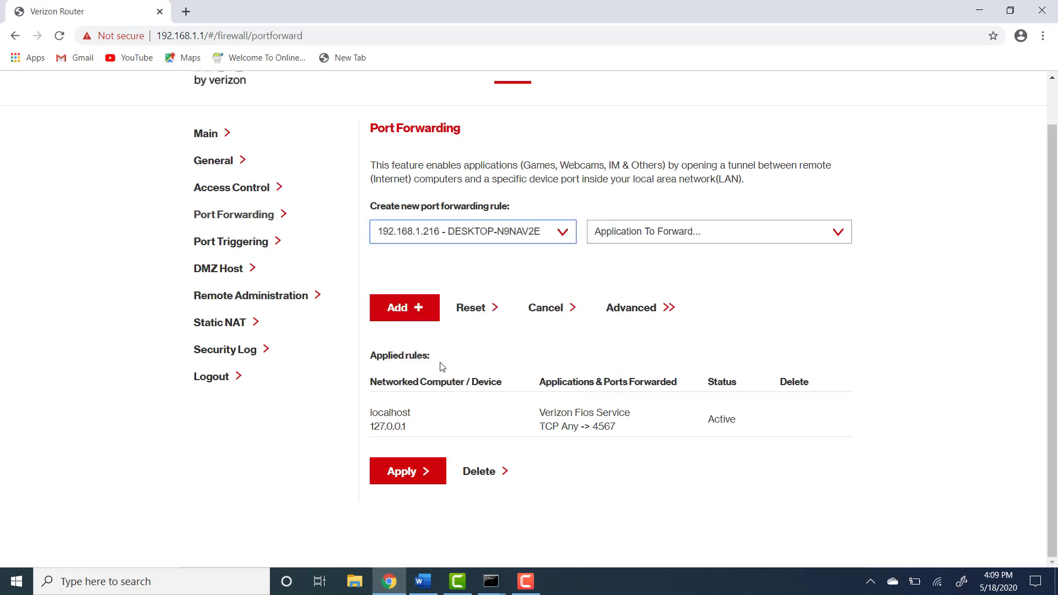
click(717, 231)
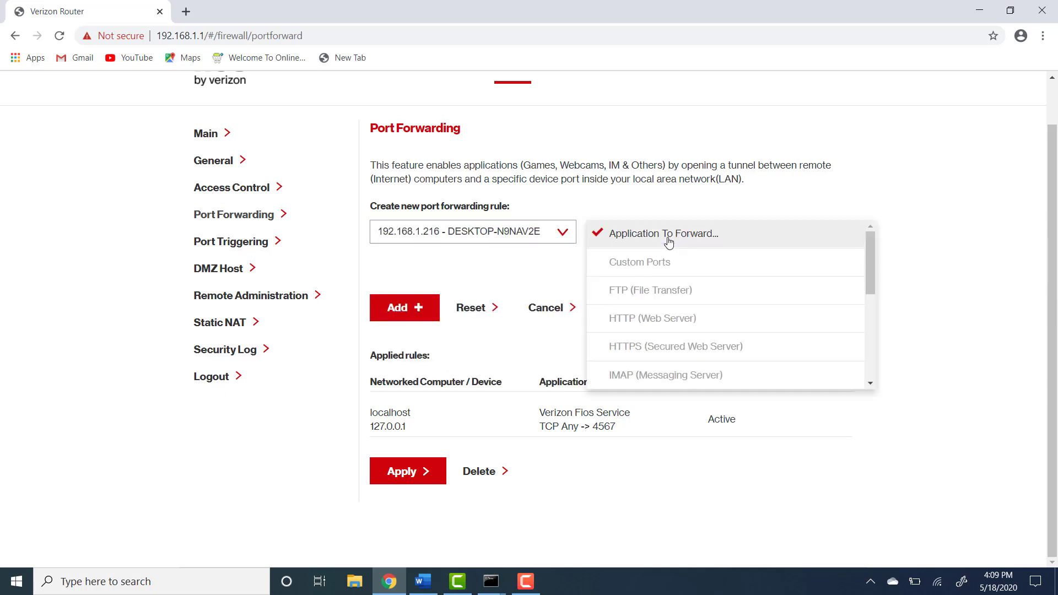
mouse_move(659, 270)
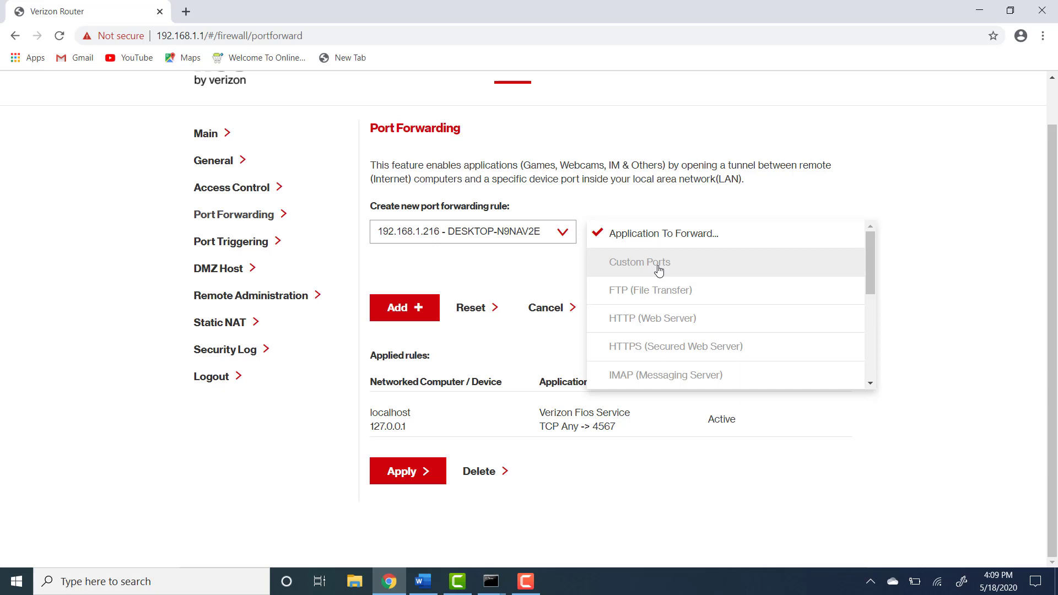
click(639, 262)
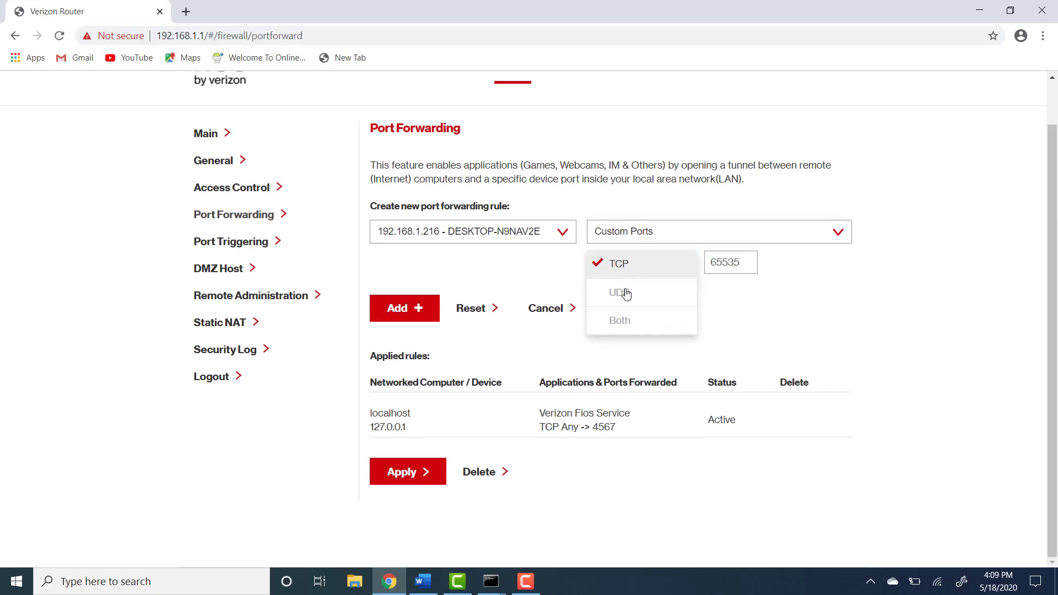
click(619, 319)
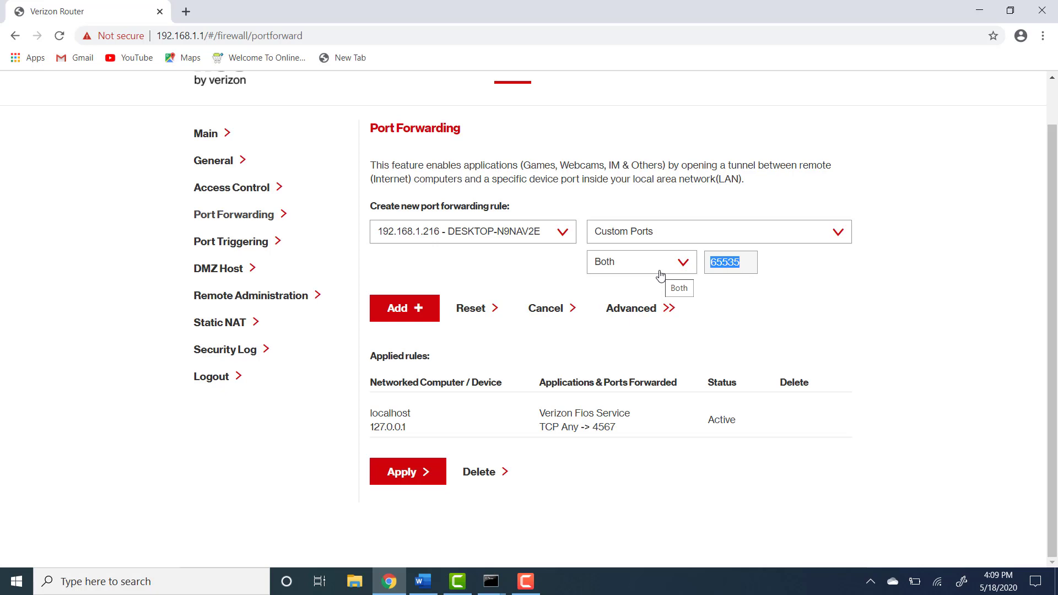
text(3389)
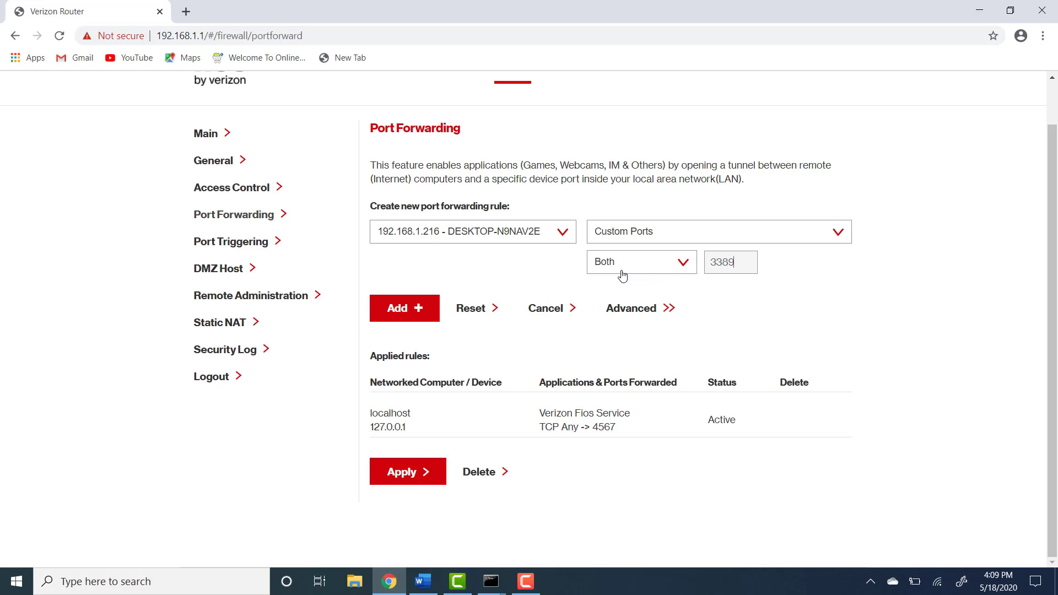
mouse_move(473, 328)
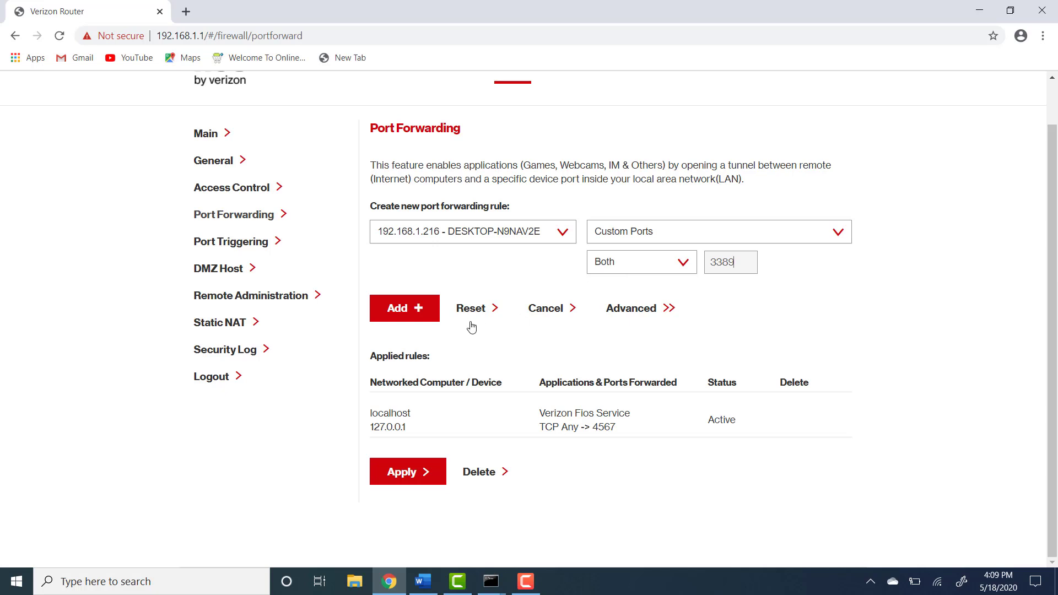
click(404, 308)
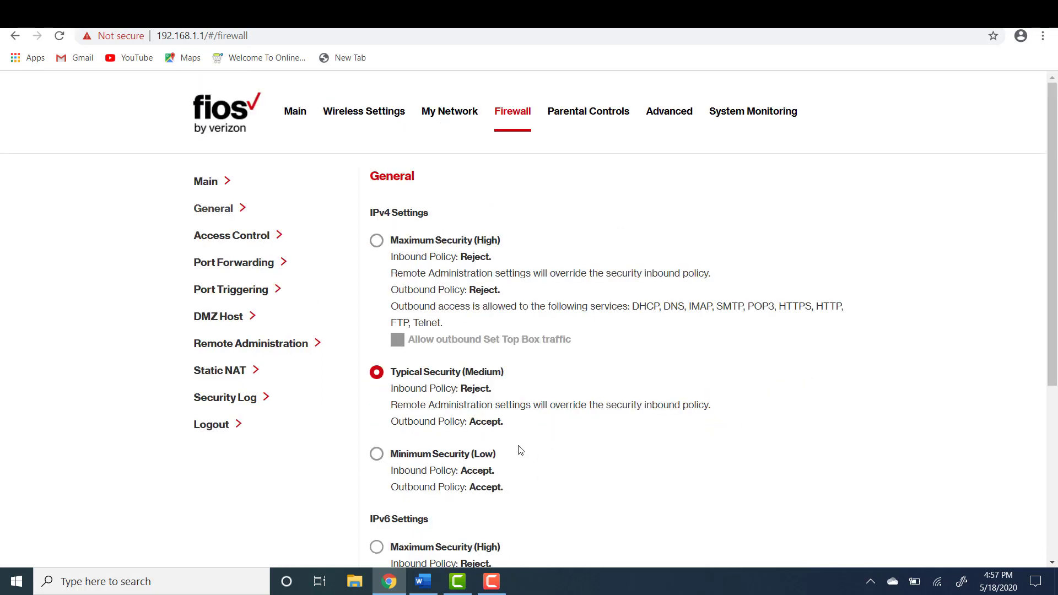
mouse_move(226, 130)
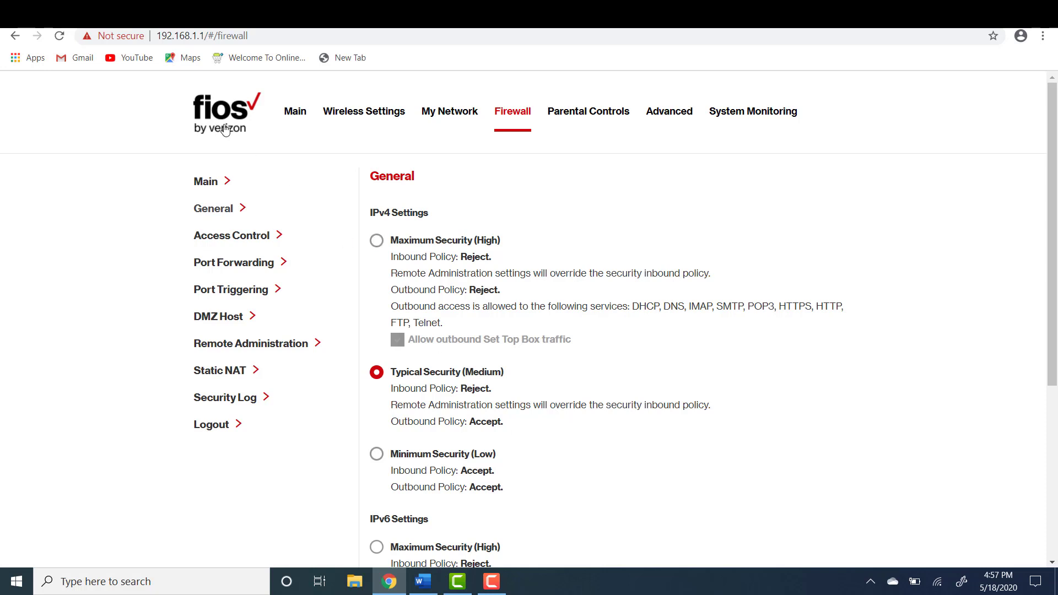
click(294, 111)
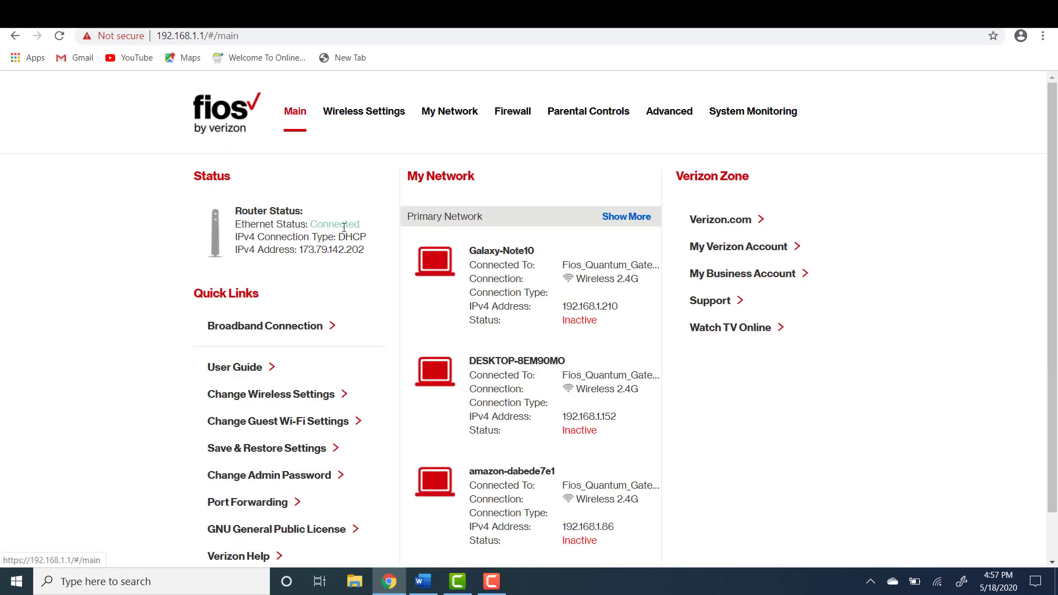
double_click(331, 250)
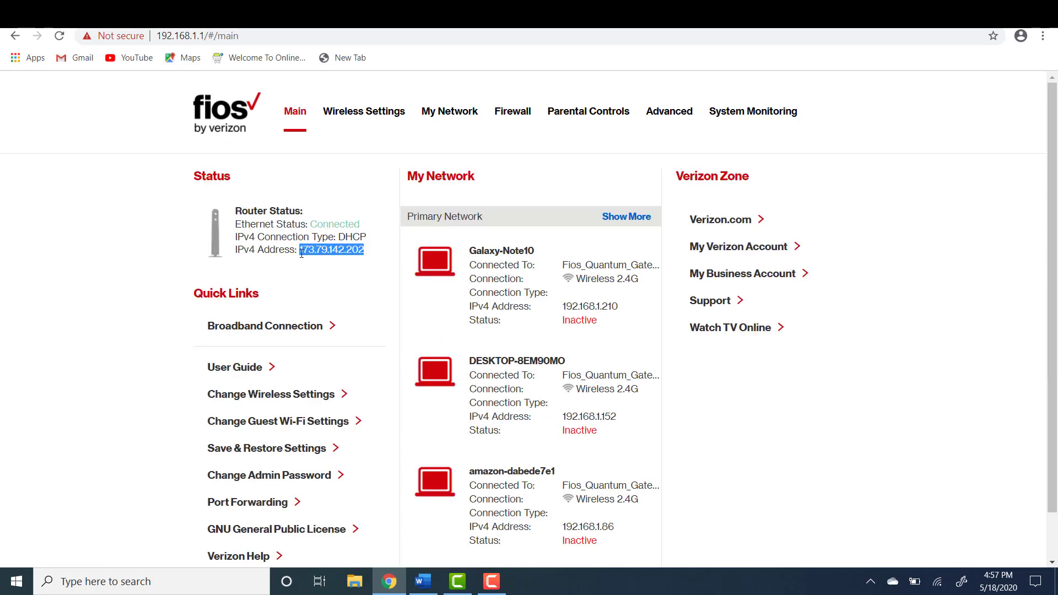
click(388, 581)
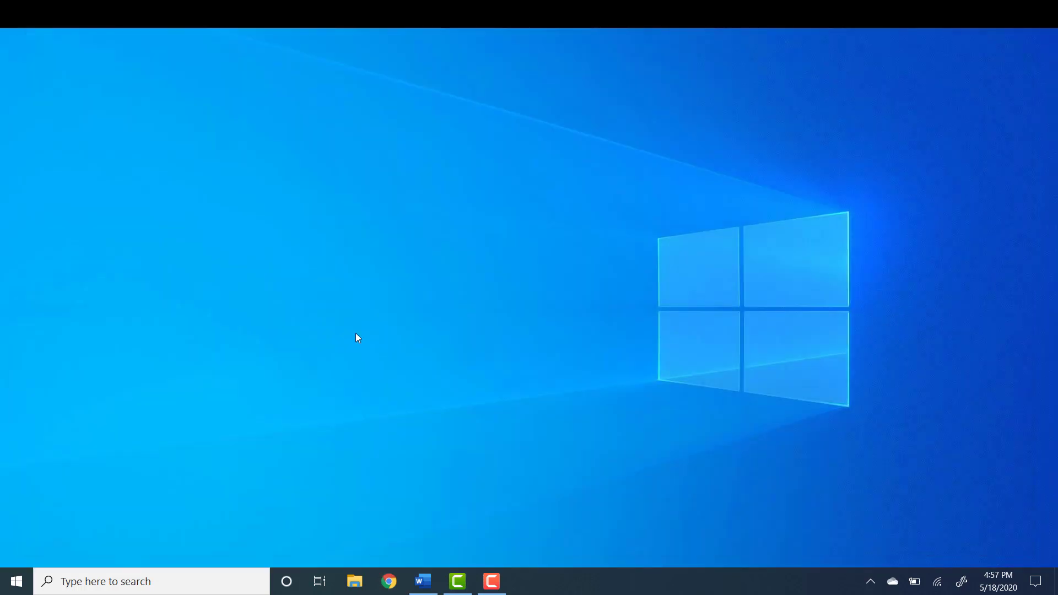
mouse_move(427, 306)
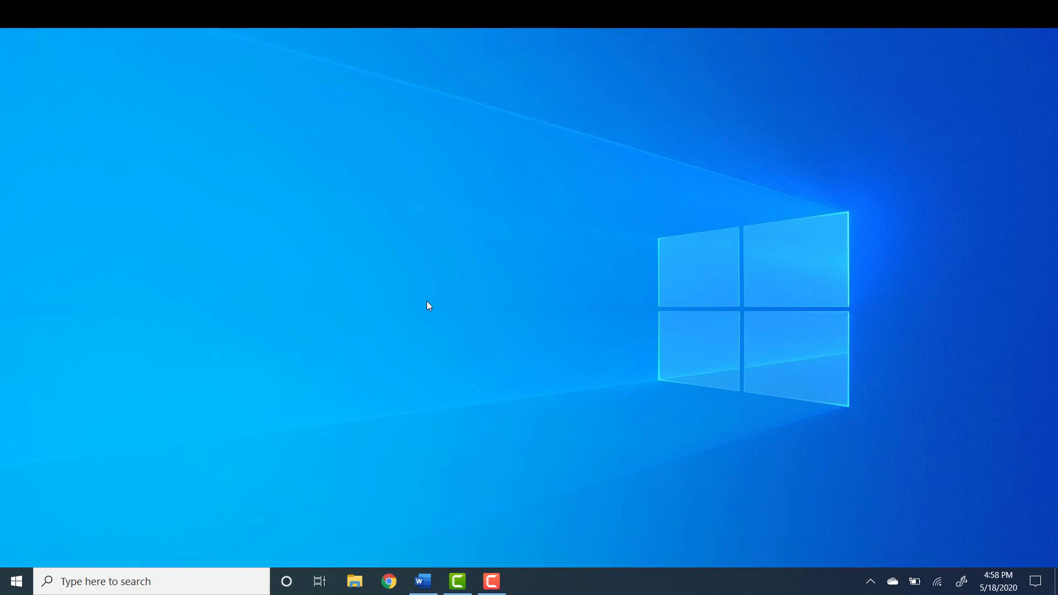
mouse_move(426, 366)
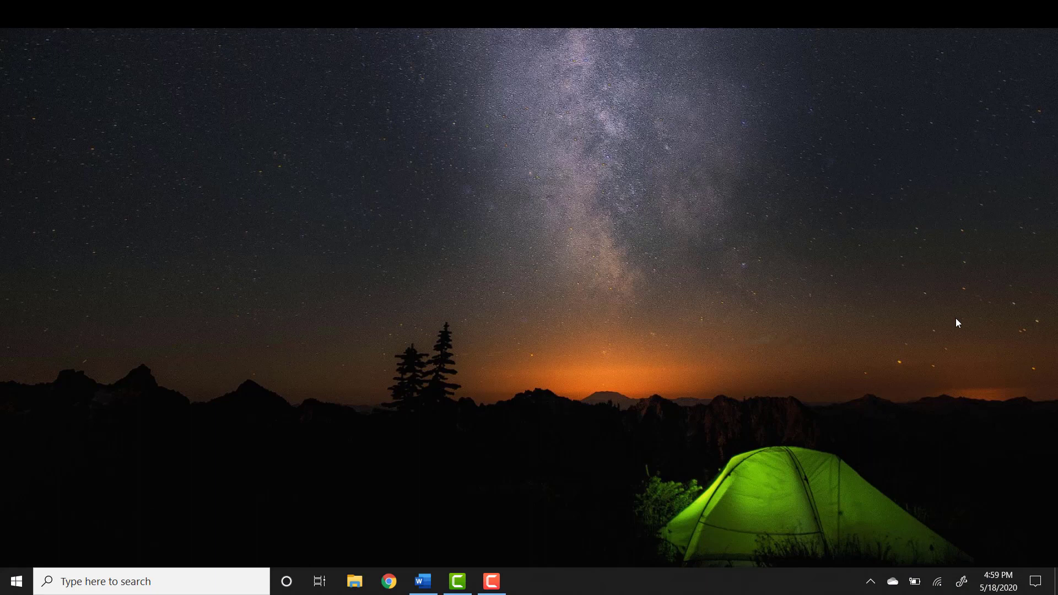
mouse_move(388, 370)
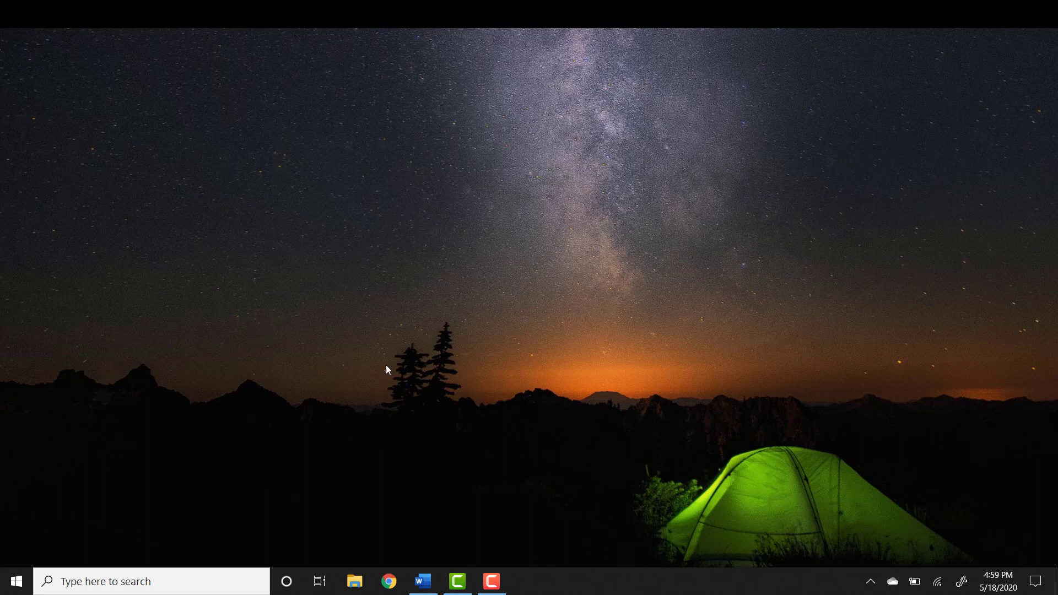
mouse_move(400, 362)
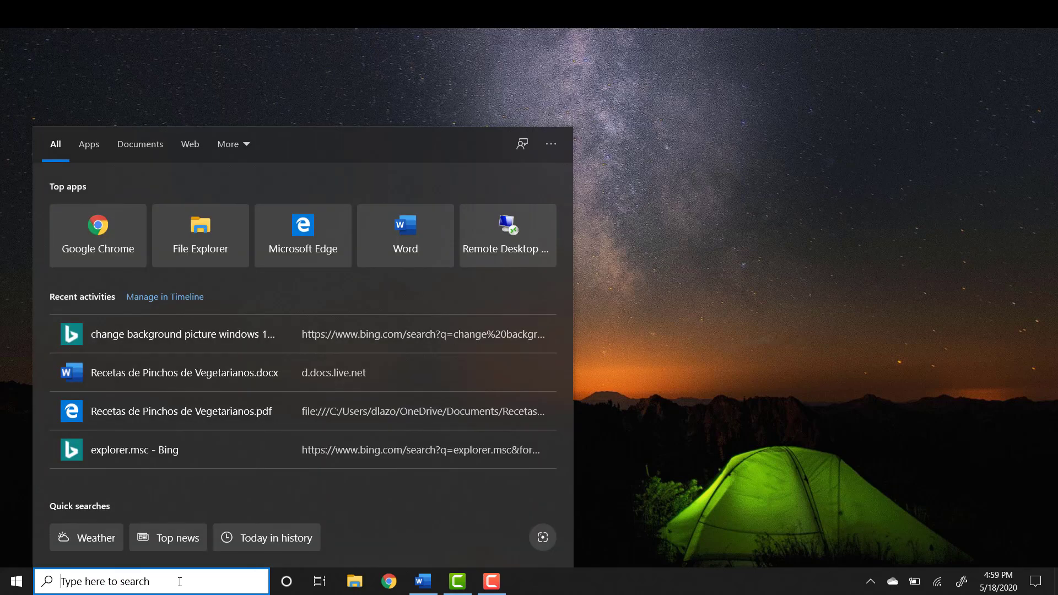
text(remot)
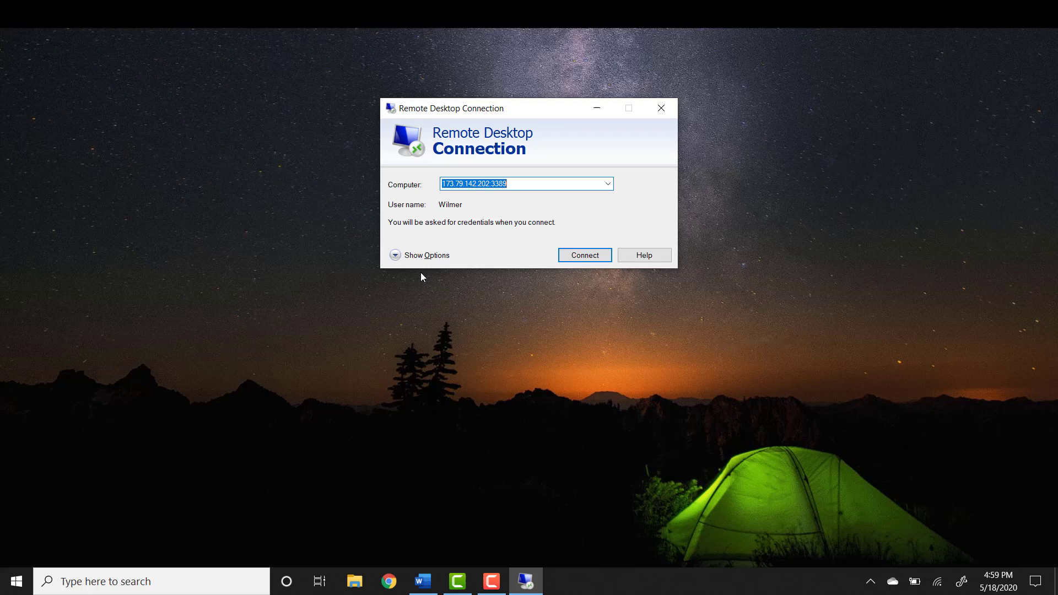
click(529, 184)
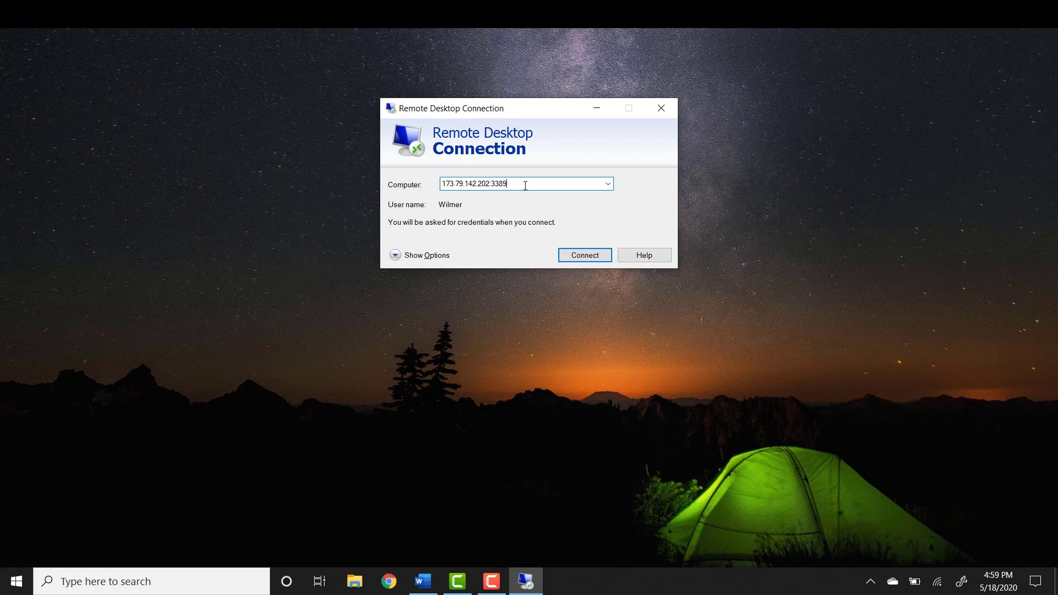
mouse_move(435, 255)
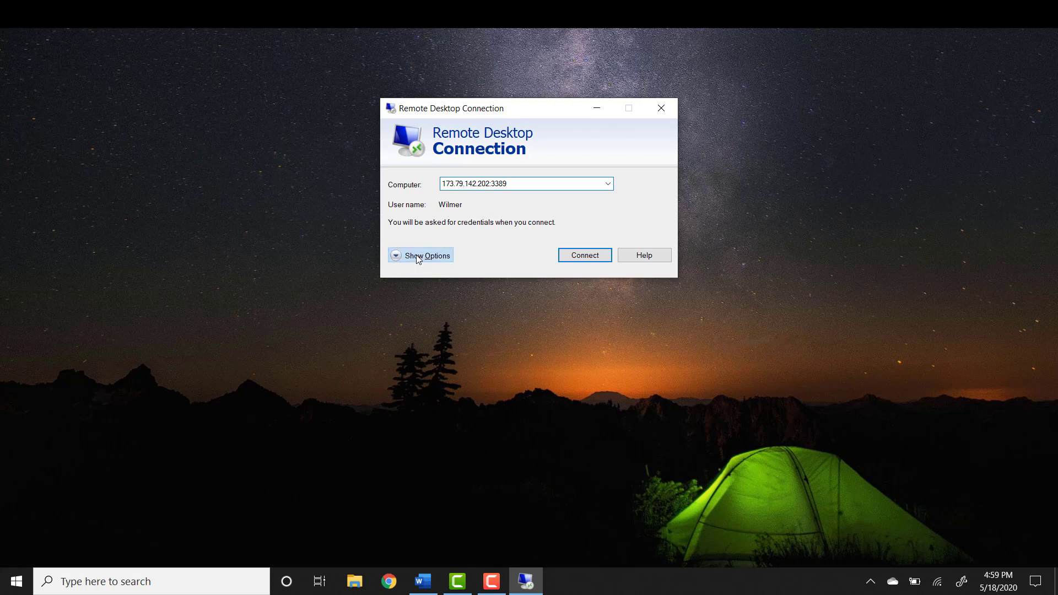
click(420, 255)
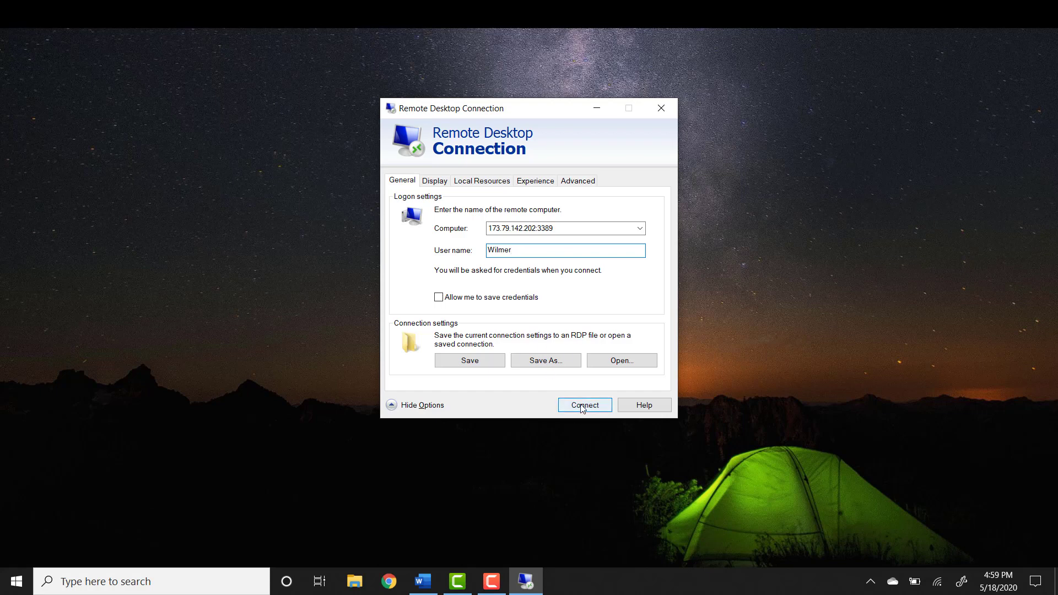
click(583, 405)
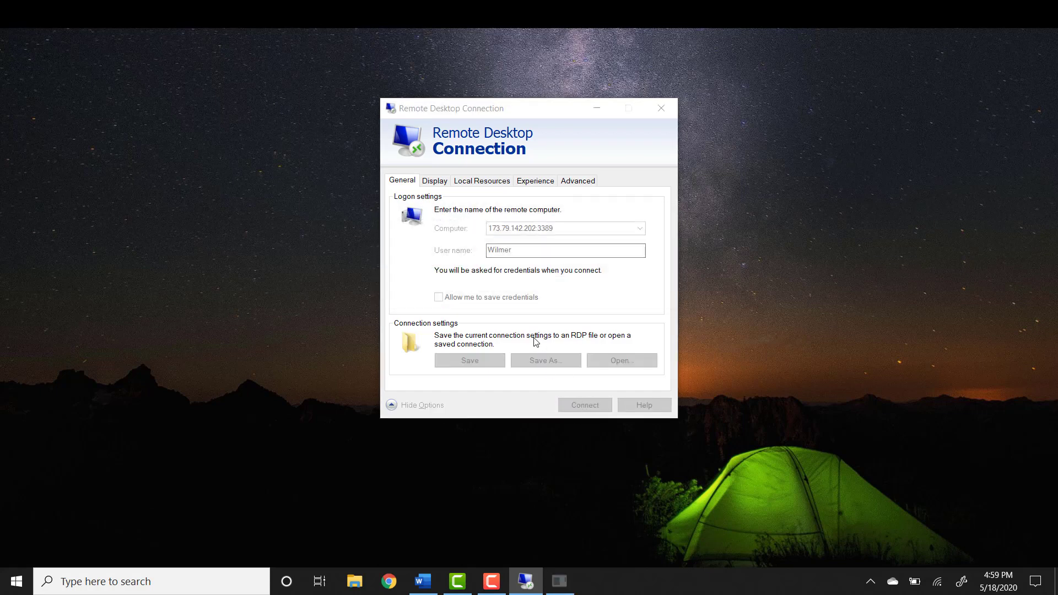
Step: Submit the account password and accept the untrusted certificate to reach the remote desktop
click(583, 405)
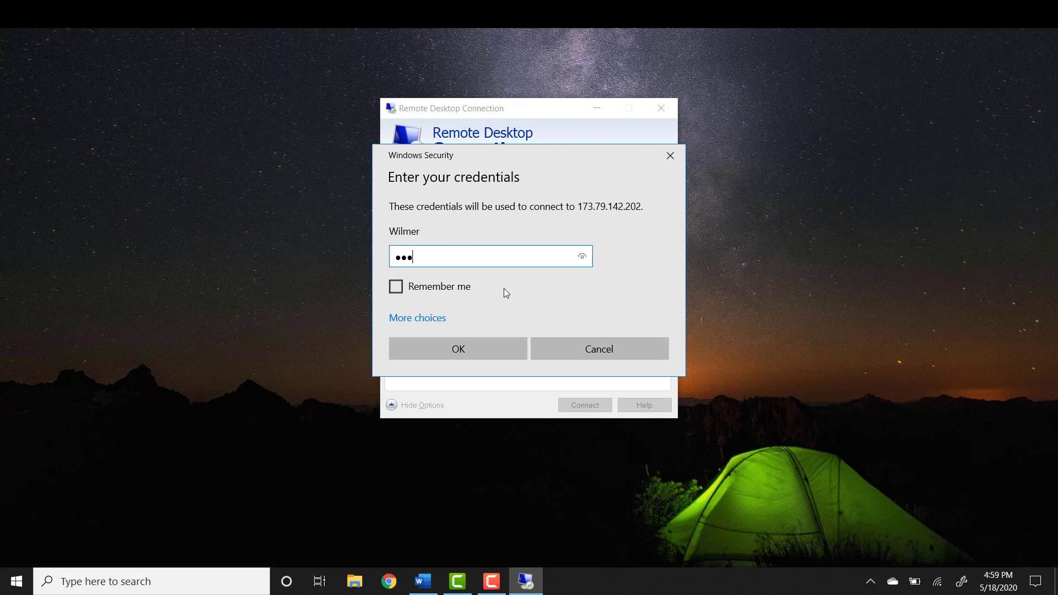
click(457, 349)
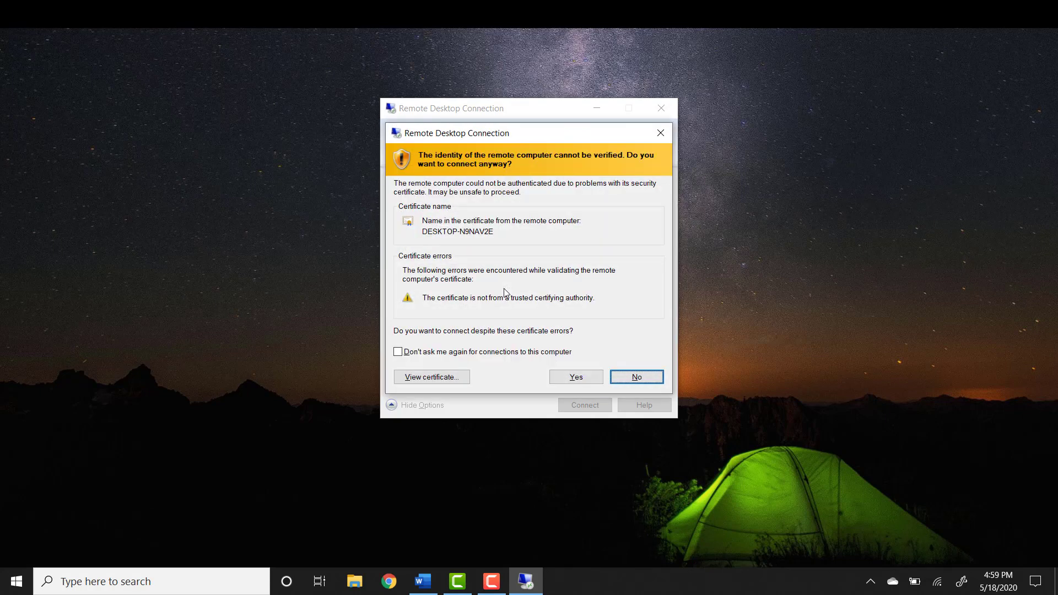
click(574, 376)
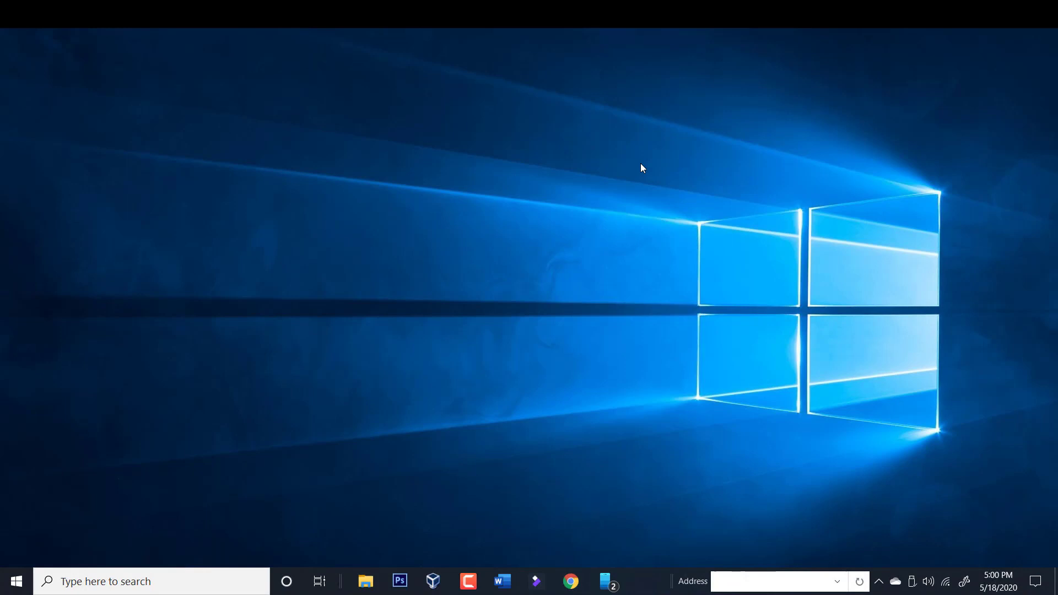
mouse_move(610, 77)
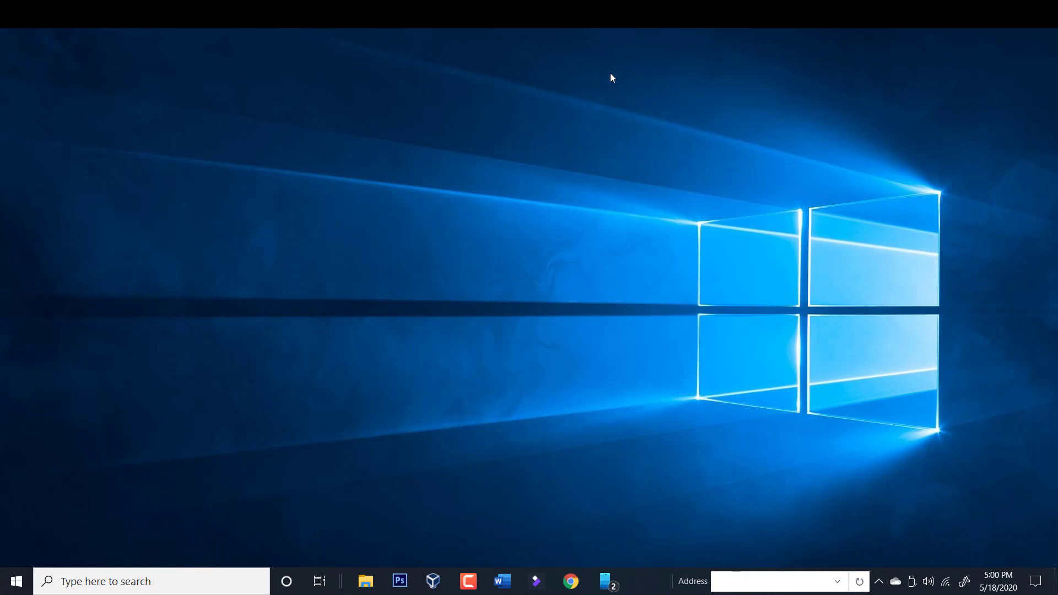